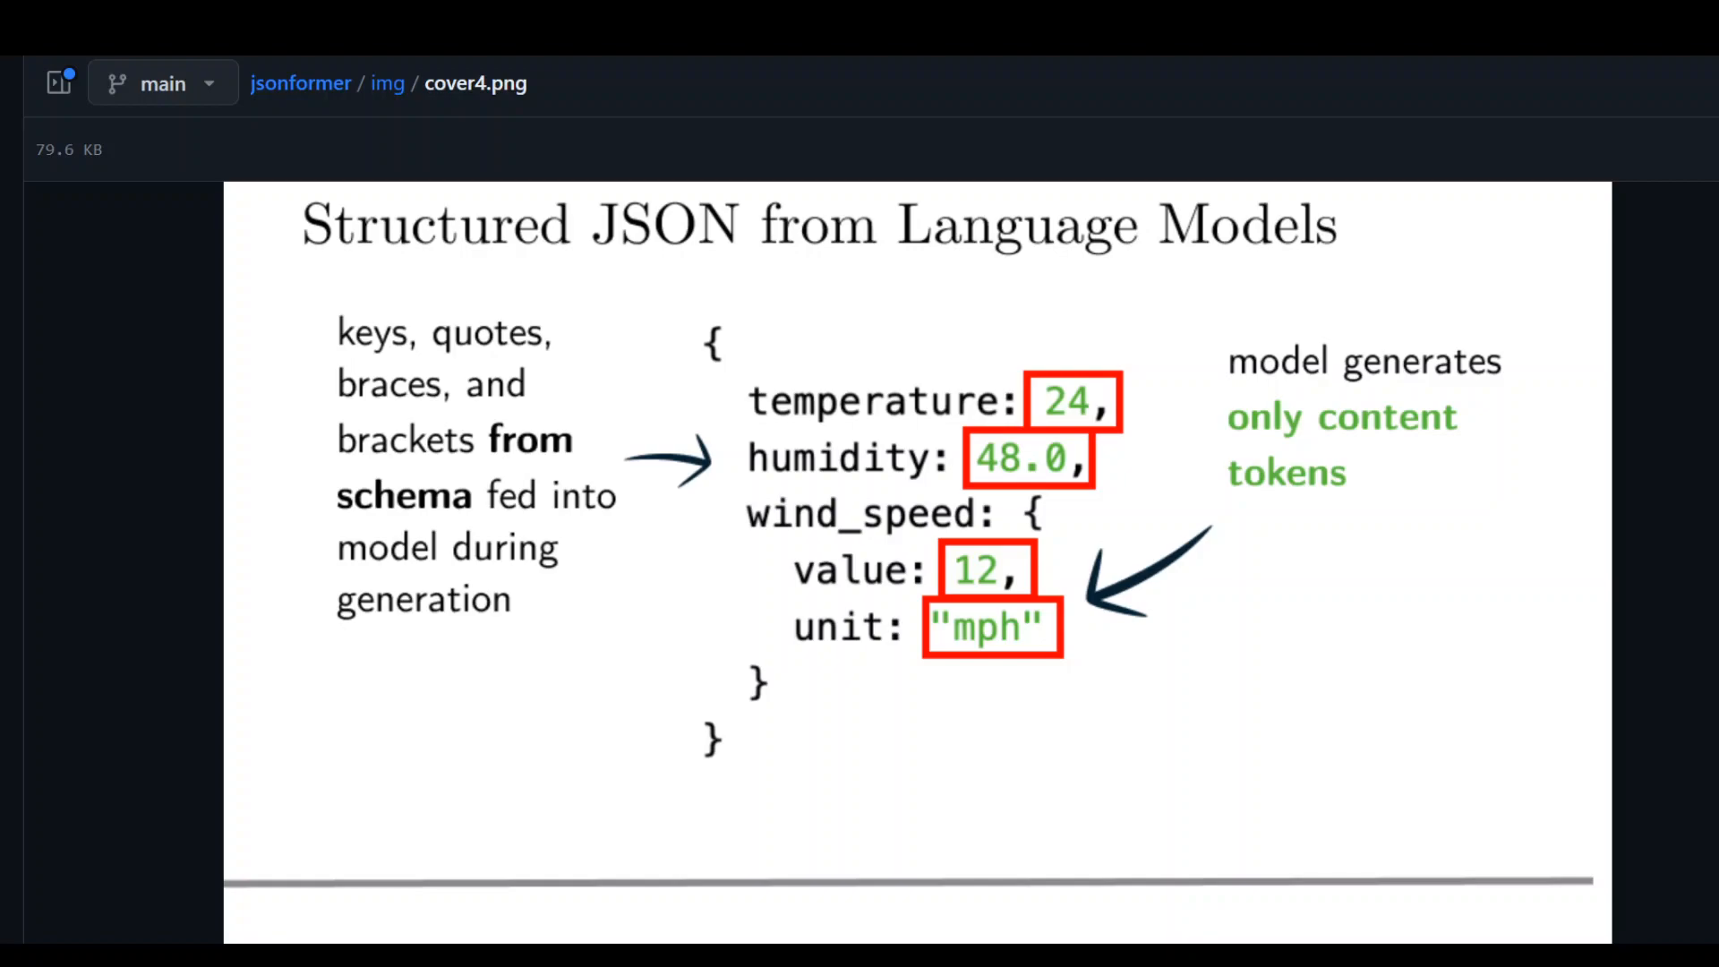
{"action": "mouse_move", "coordinate": [1347, 565]}
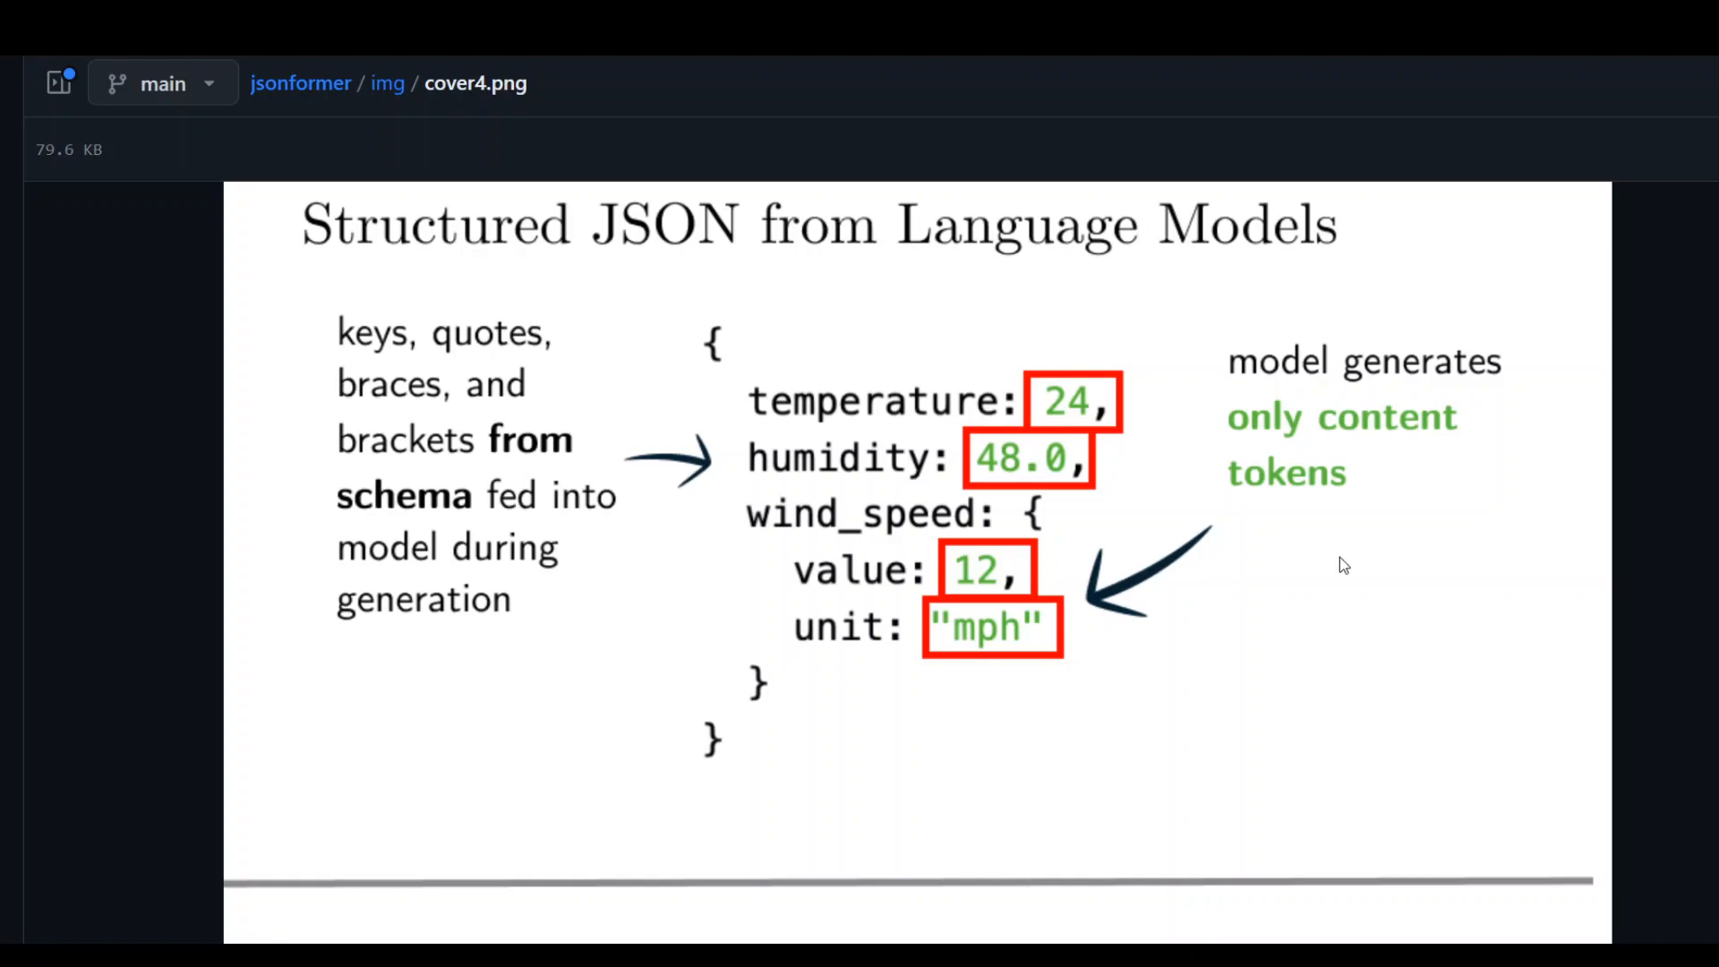
{"action": "mouse_move", "coordinate": [1392, 557]}
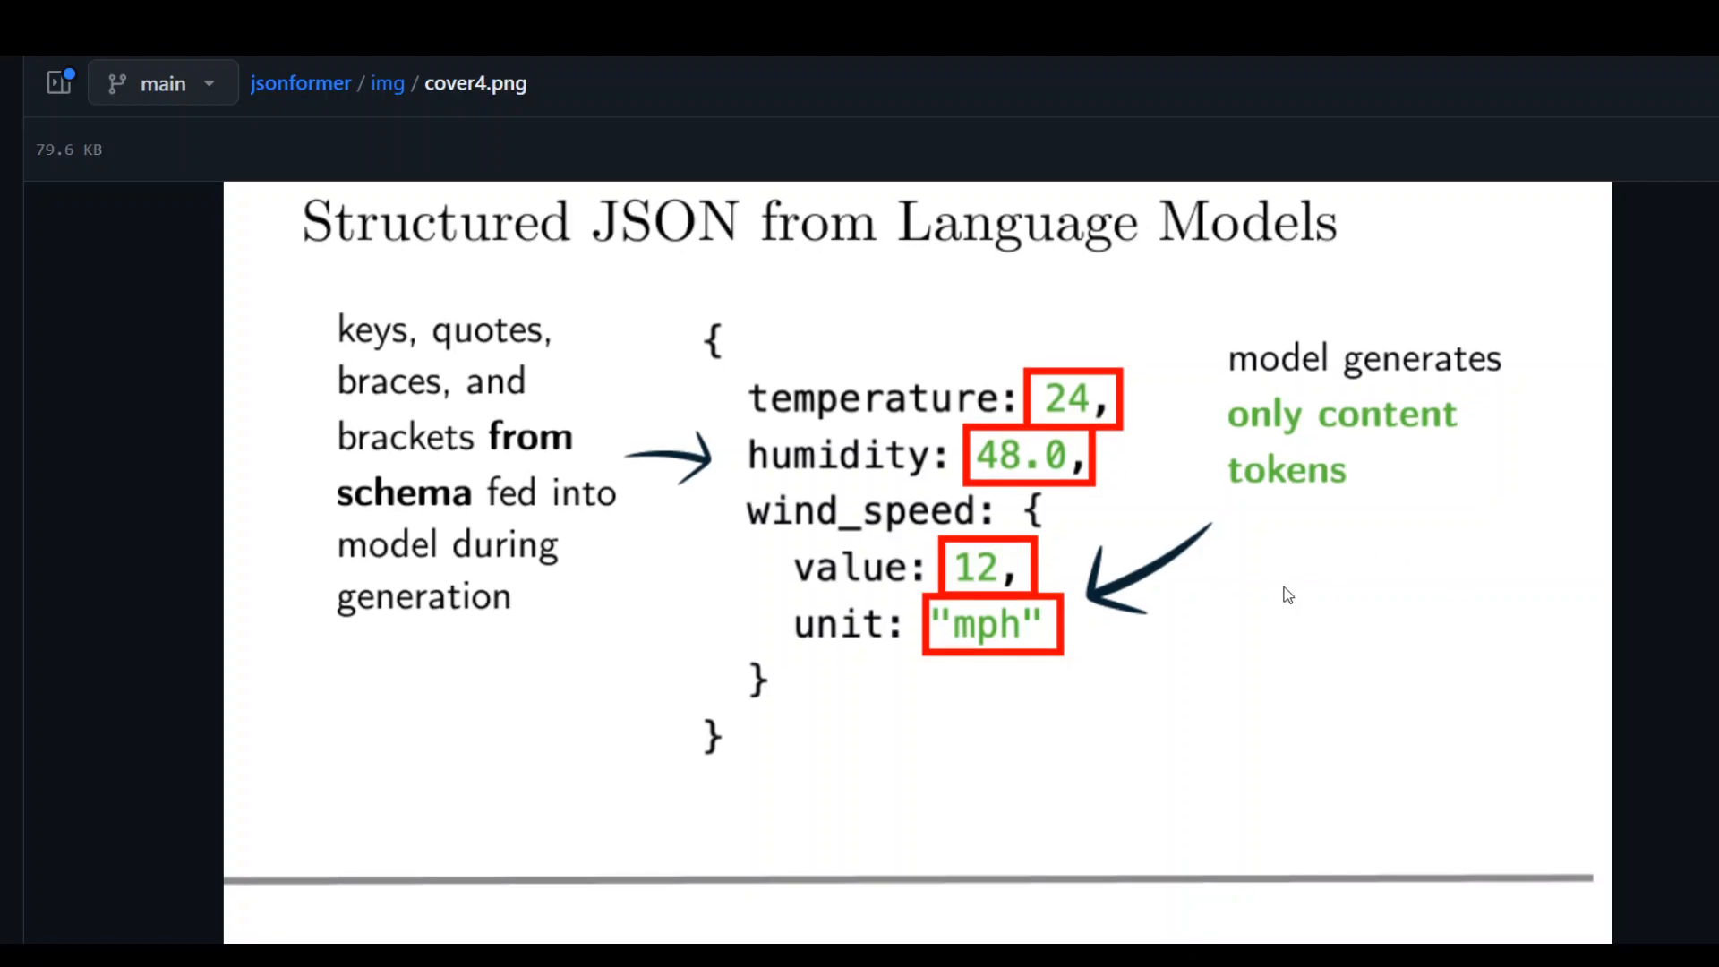
{"action": "scroll", "scroll_direction": "down", "scroll_amount": 3}
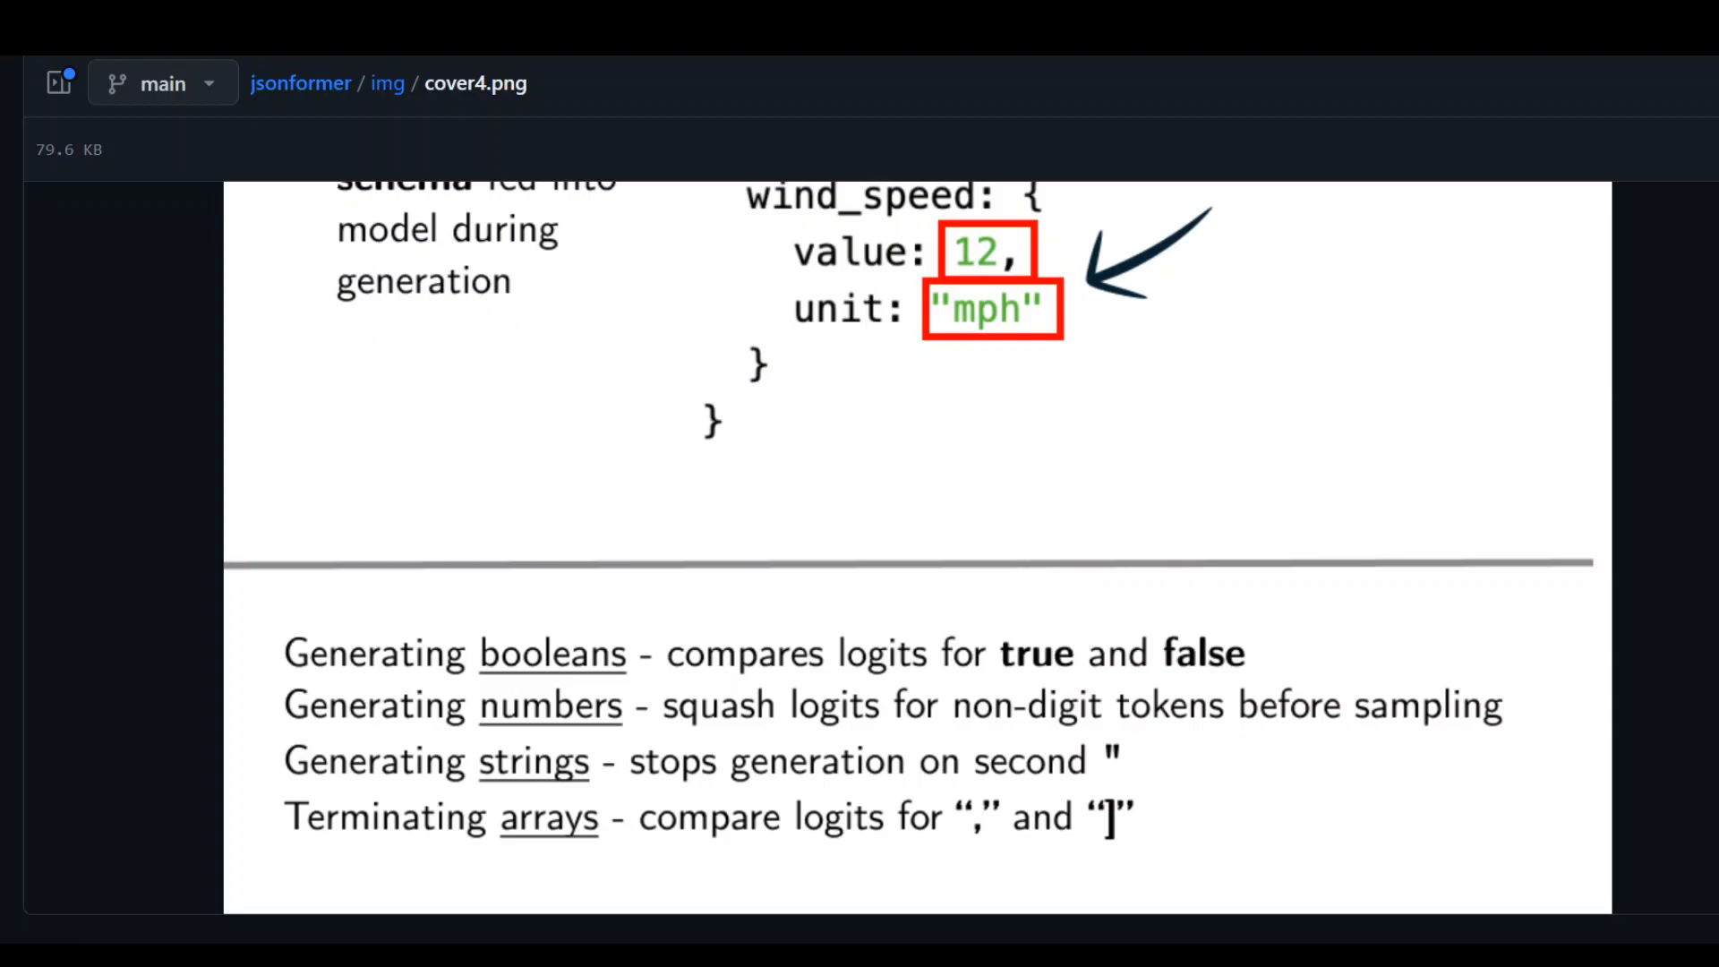
{"action": "mouse_move", "coordinate": [288, 629]}
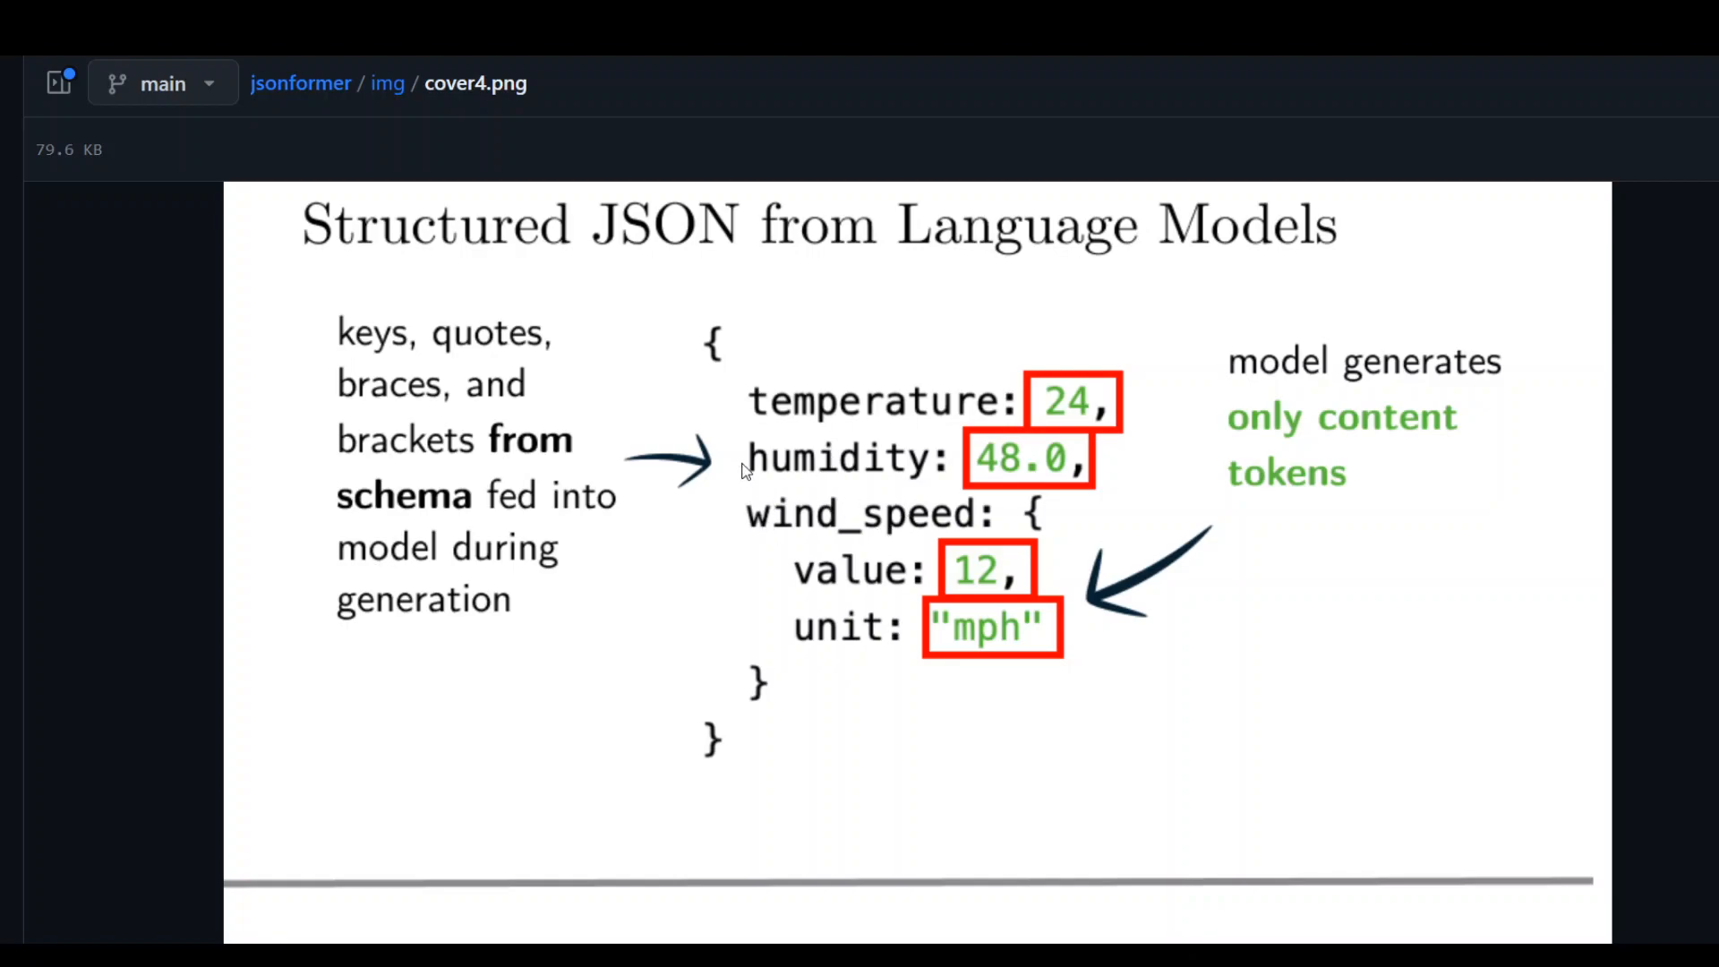
{"action": "mouse_move", "coordinate": [268, 611]}
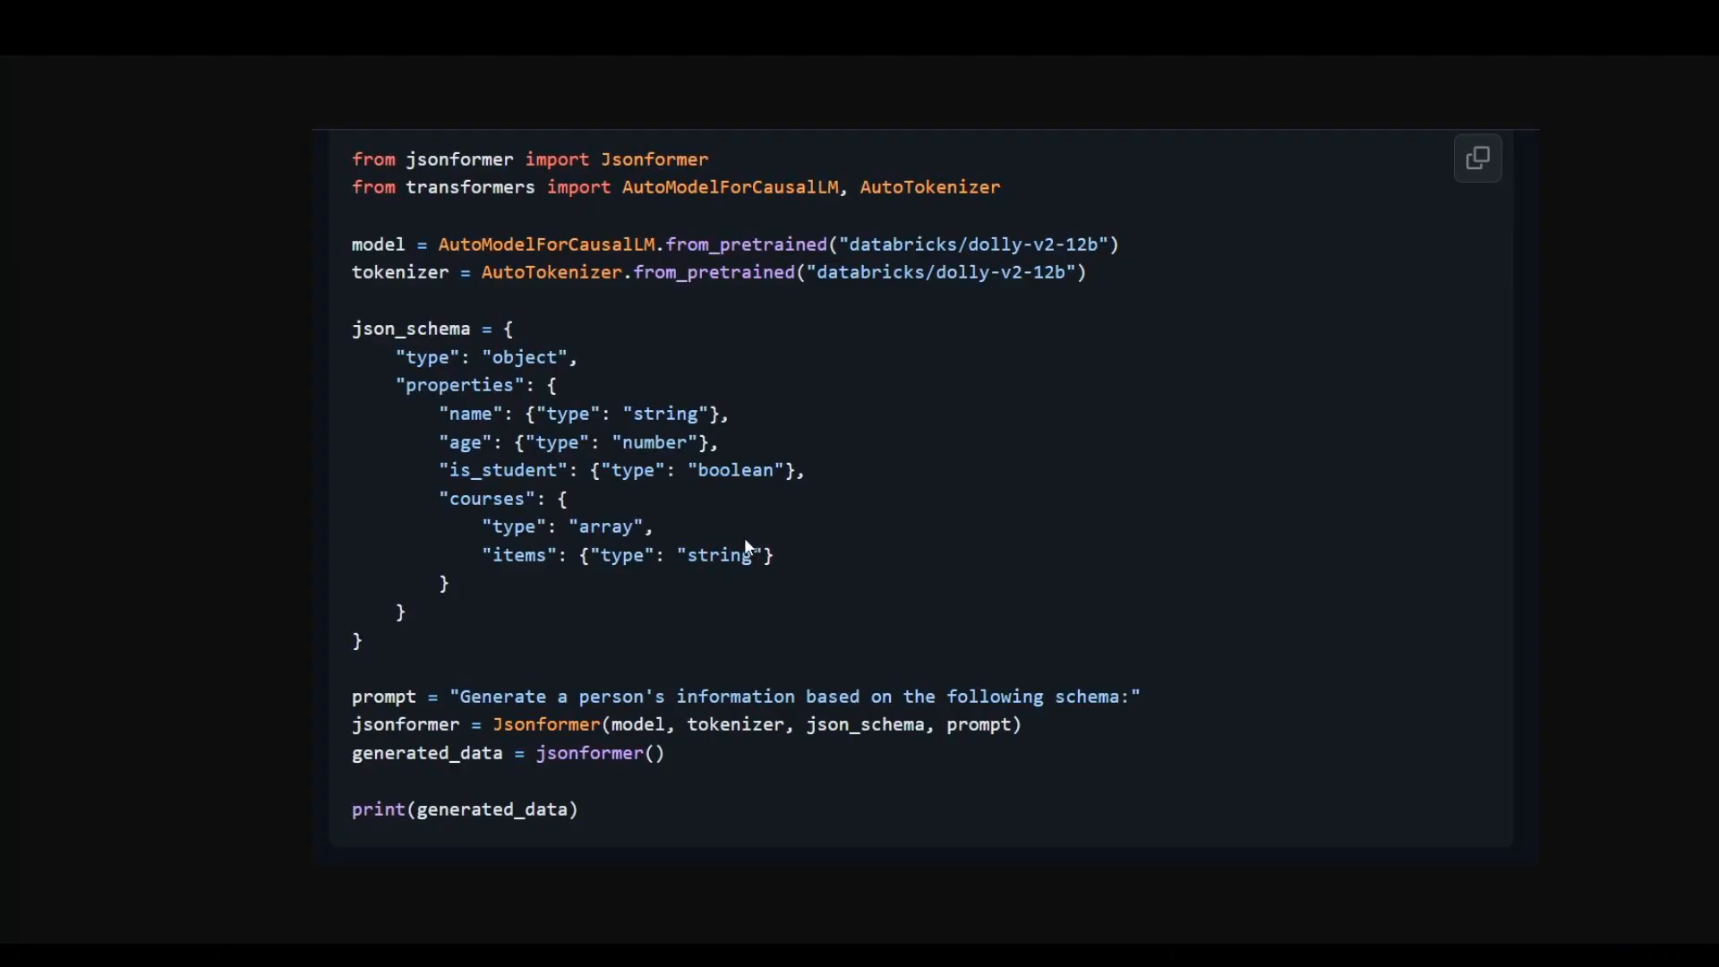
{"action": "mouse_move", "coordinate": [414, 415]}
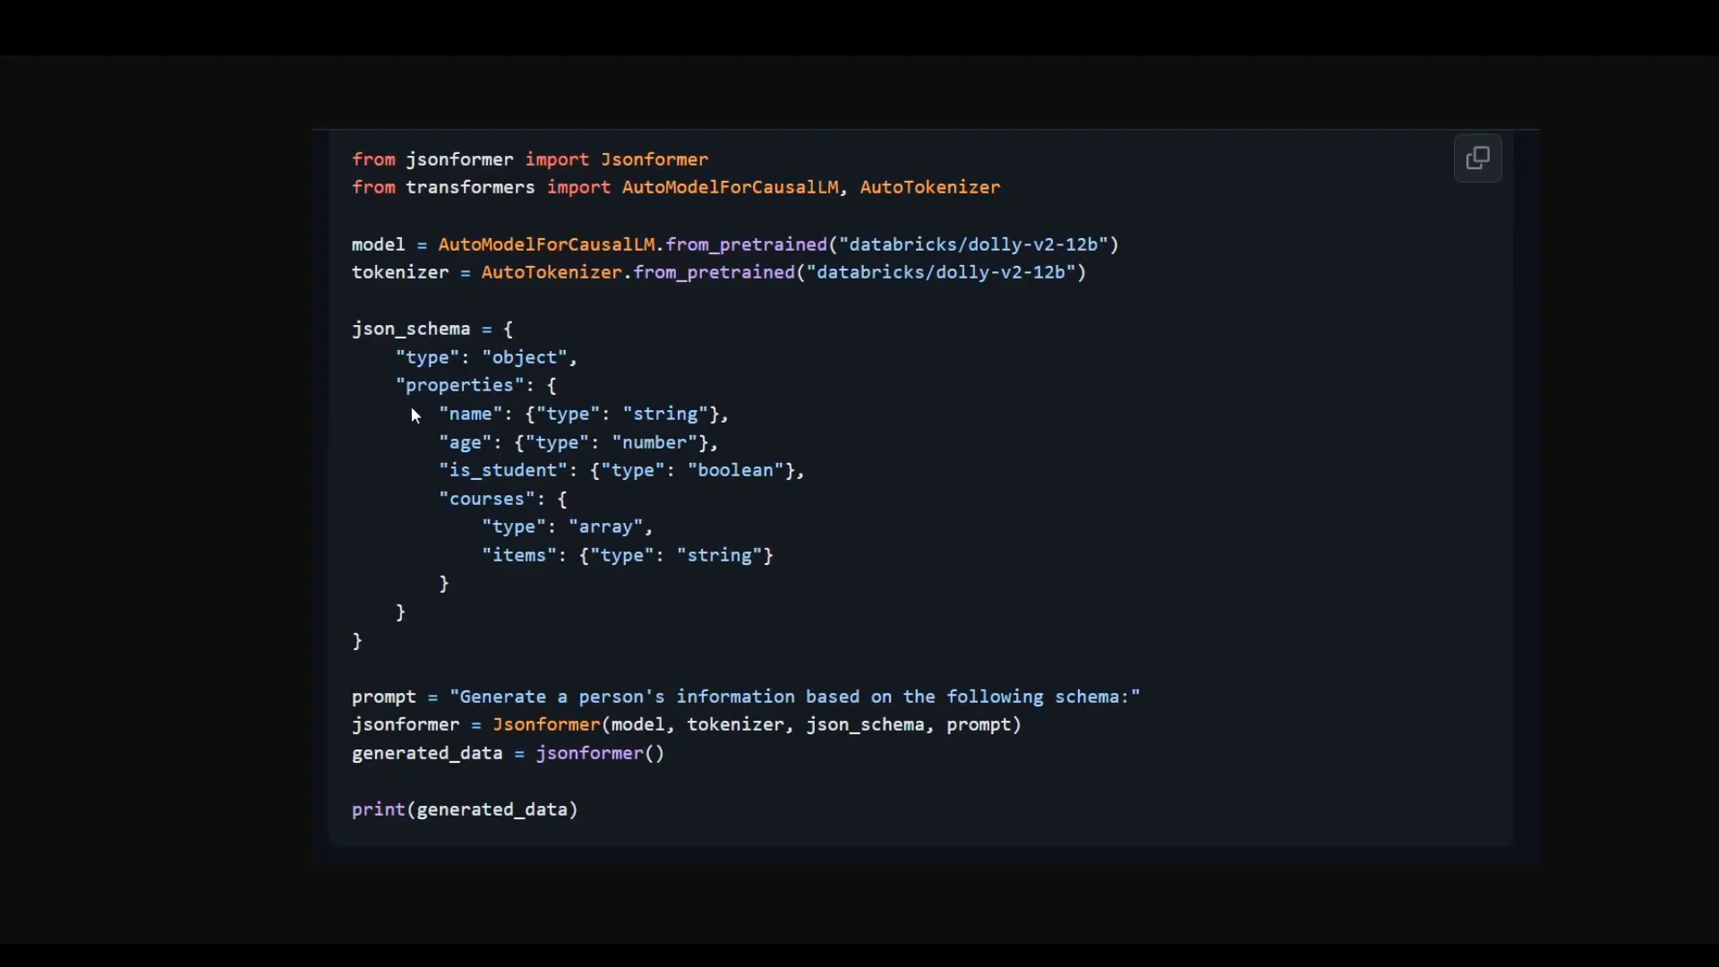